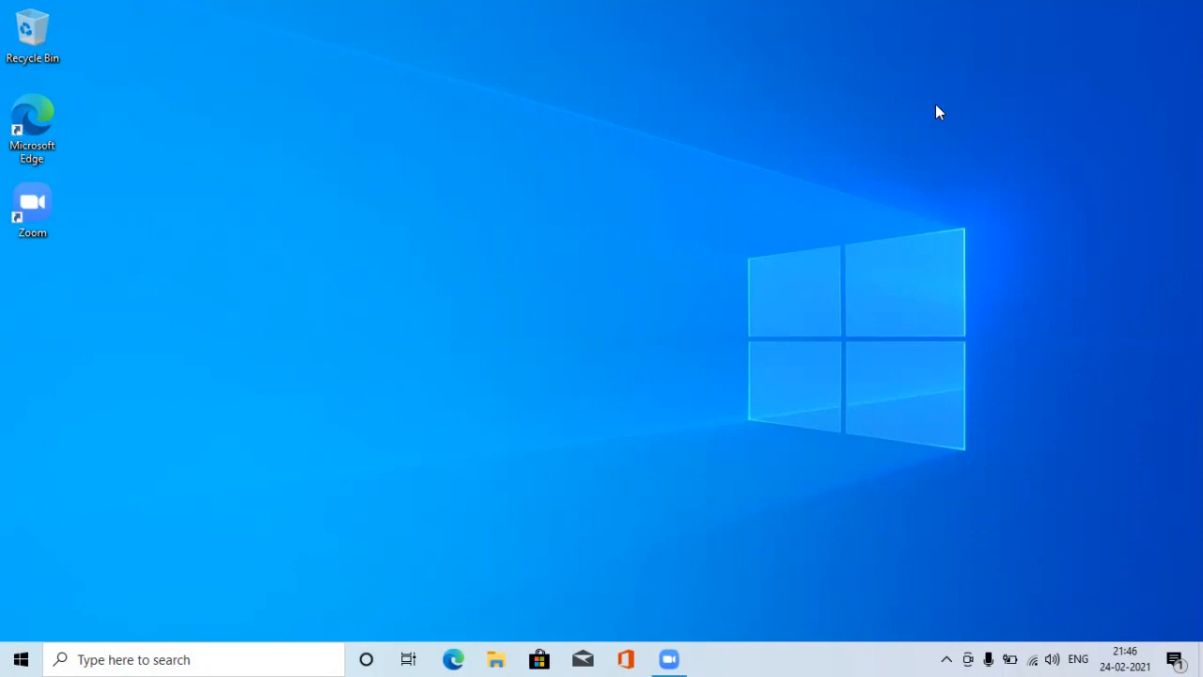
Step: Search the Start menu for cmd to find Command Prompt
{"action": "left_click", "coordinate": [21, 659]}
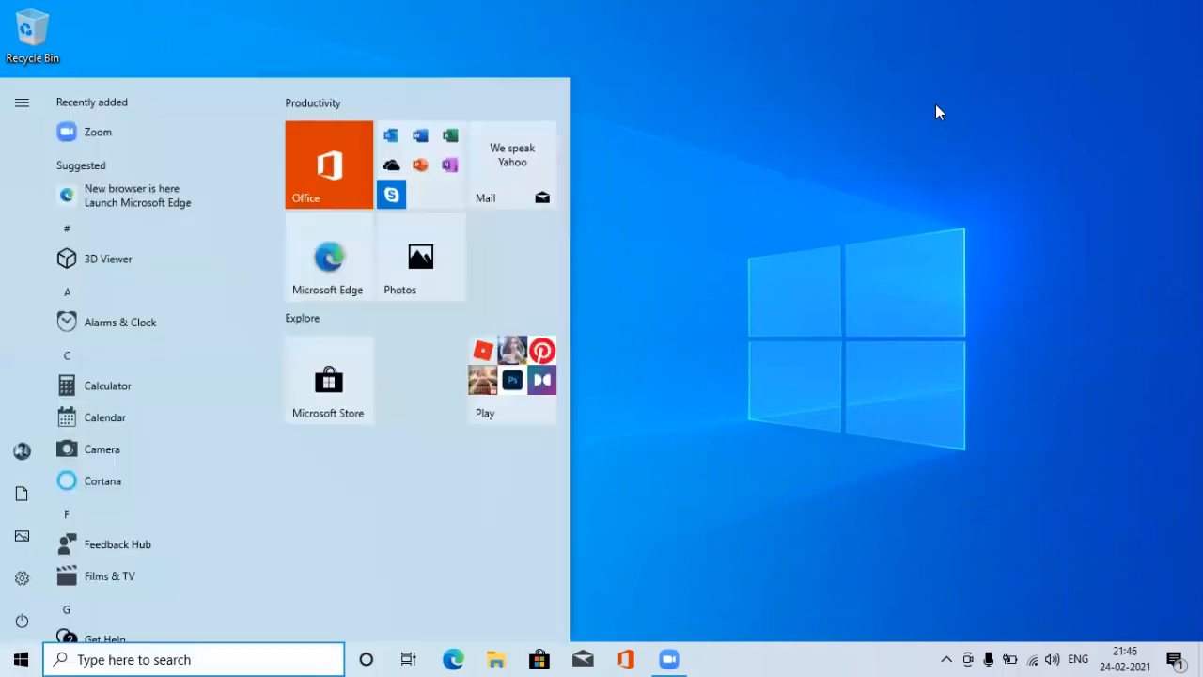
{"action": "type", "text": "cmd"}
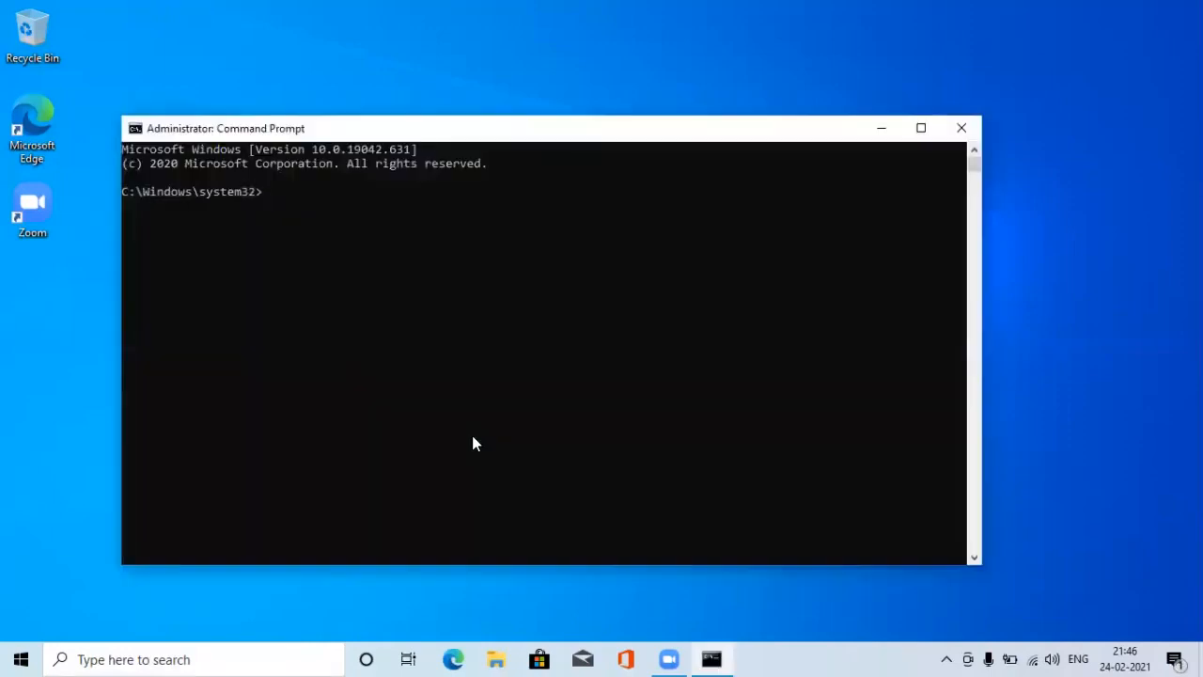
{"action": "mouse_move", "coordinate": [212, 209]}
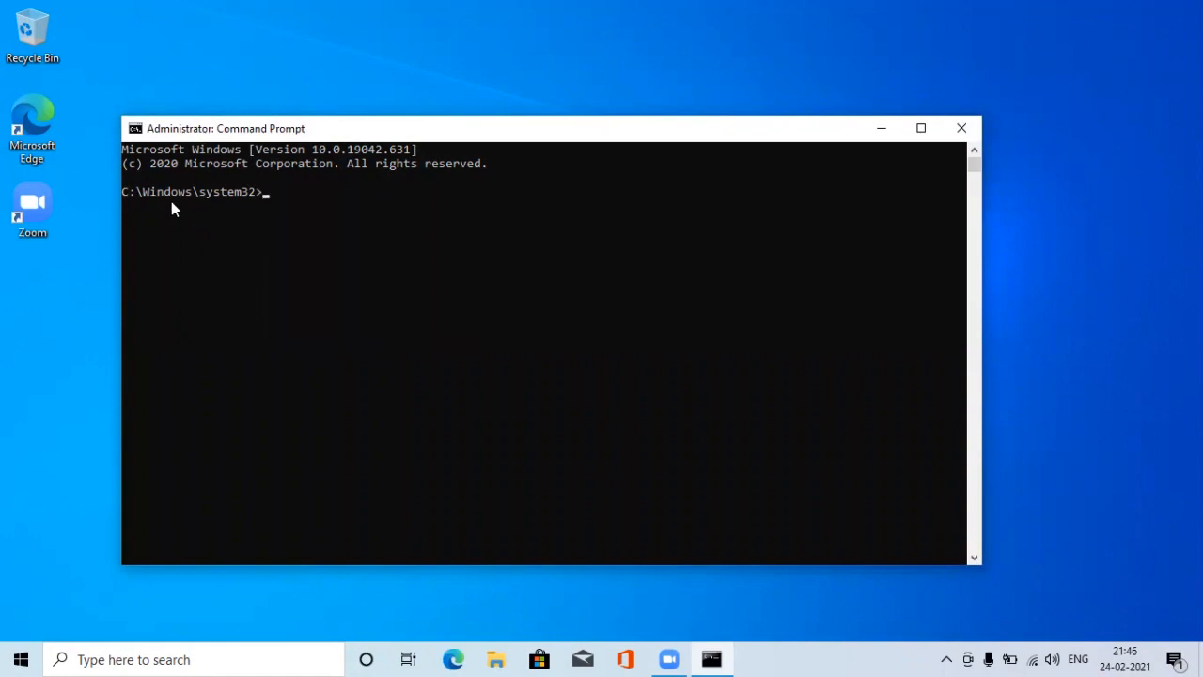
{"action": "mouse_move", "coordinate": [242, 209]}
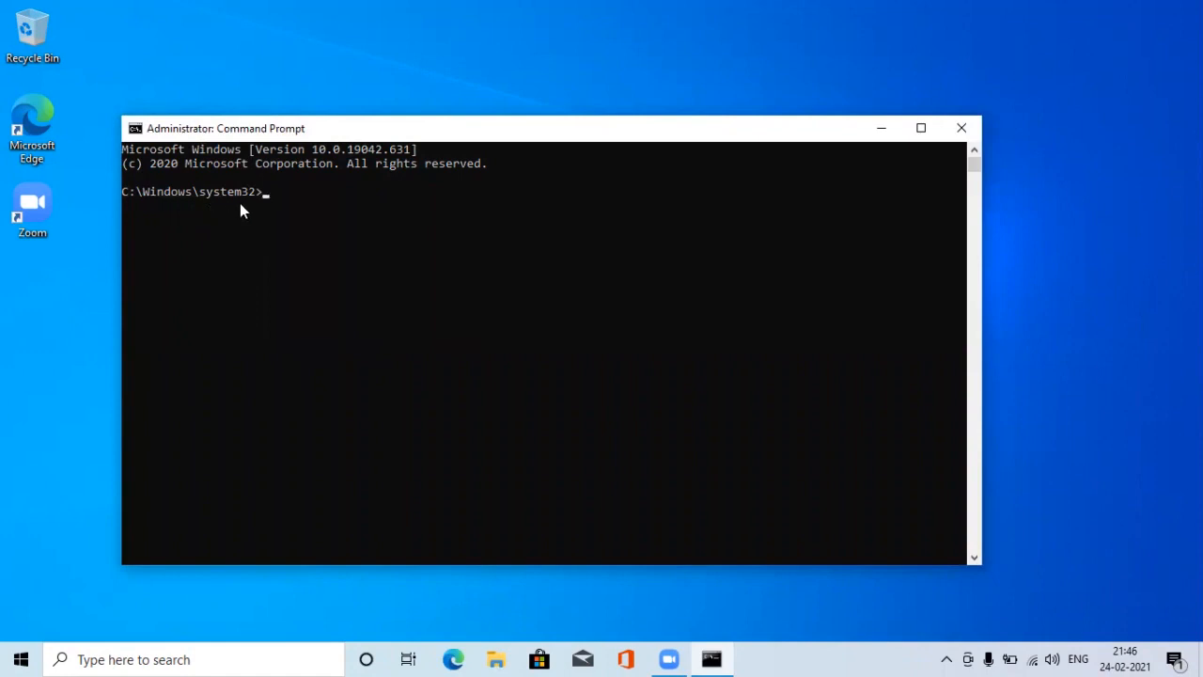
{"action": "mouse_move", "coordinate": [292, 207]}
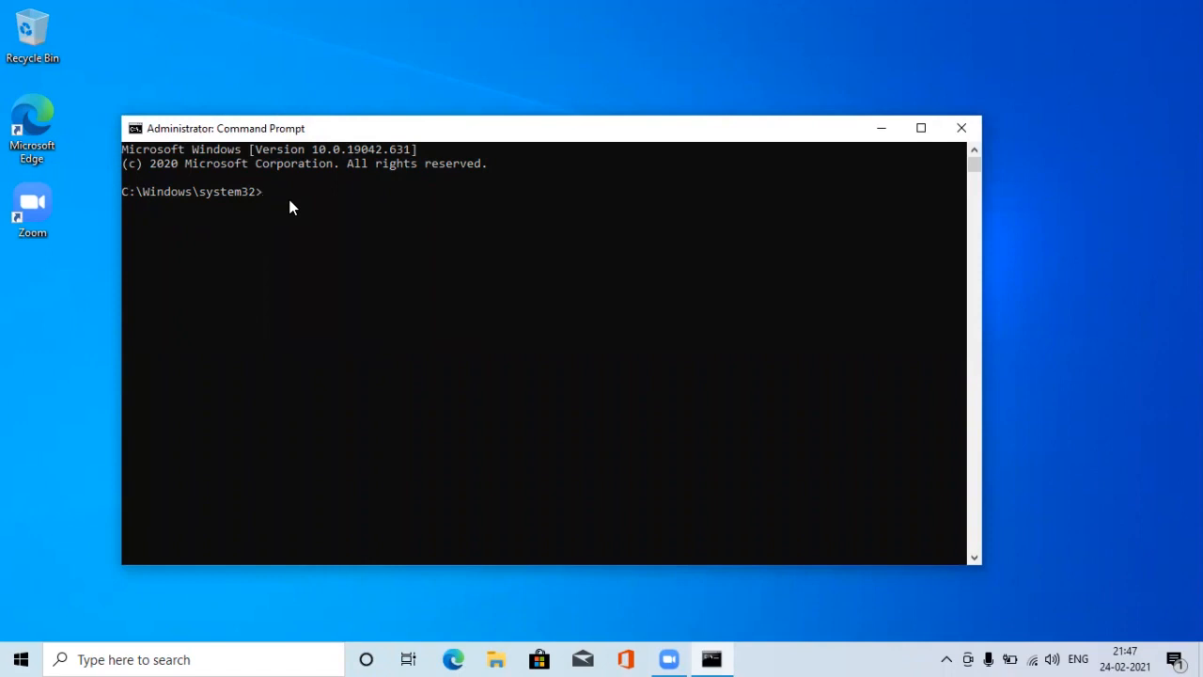
{"action": "type", "text": "wmic"}
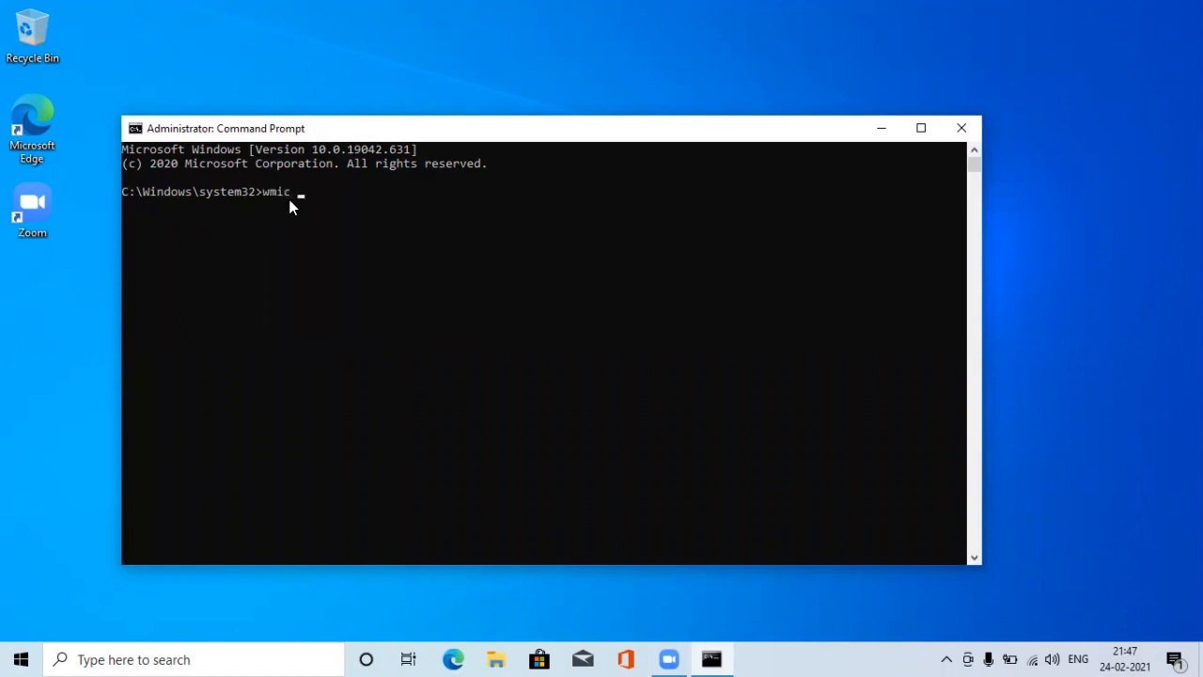
{"action": "type", "text": "bios"}
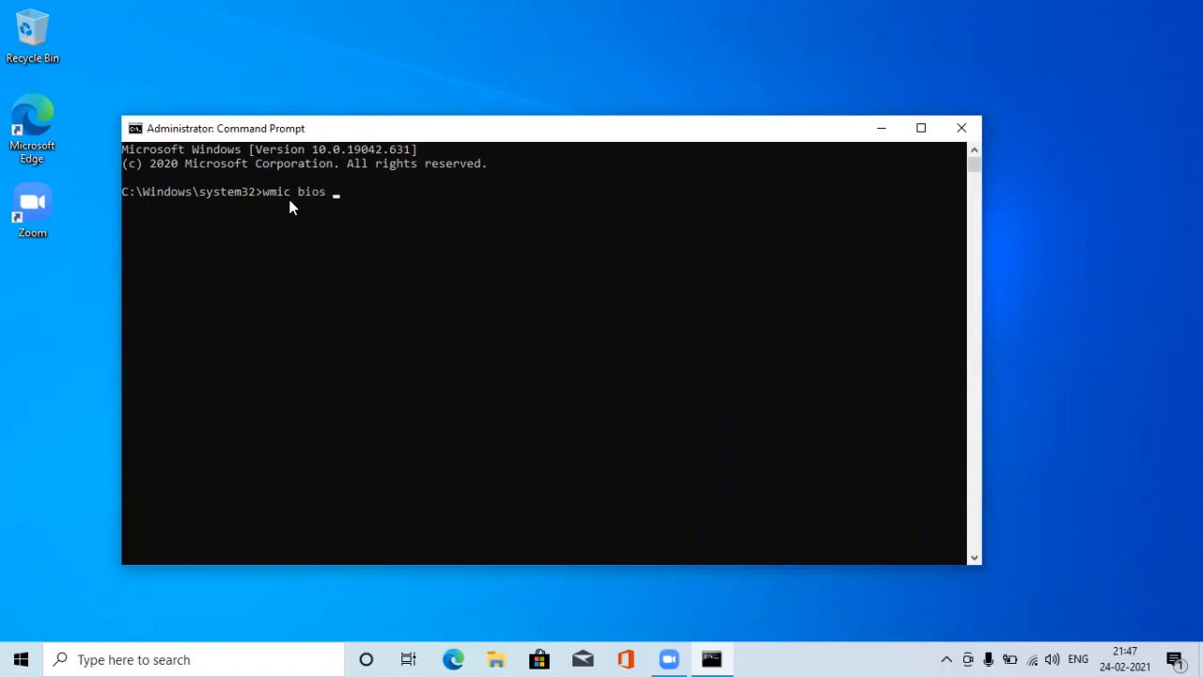
{"action": "type", "text": "get serialnumber"}
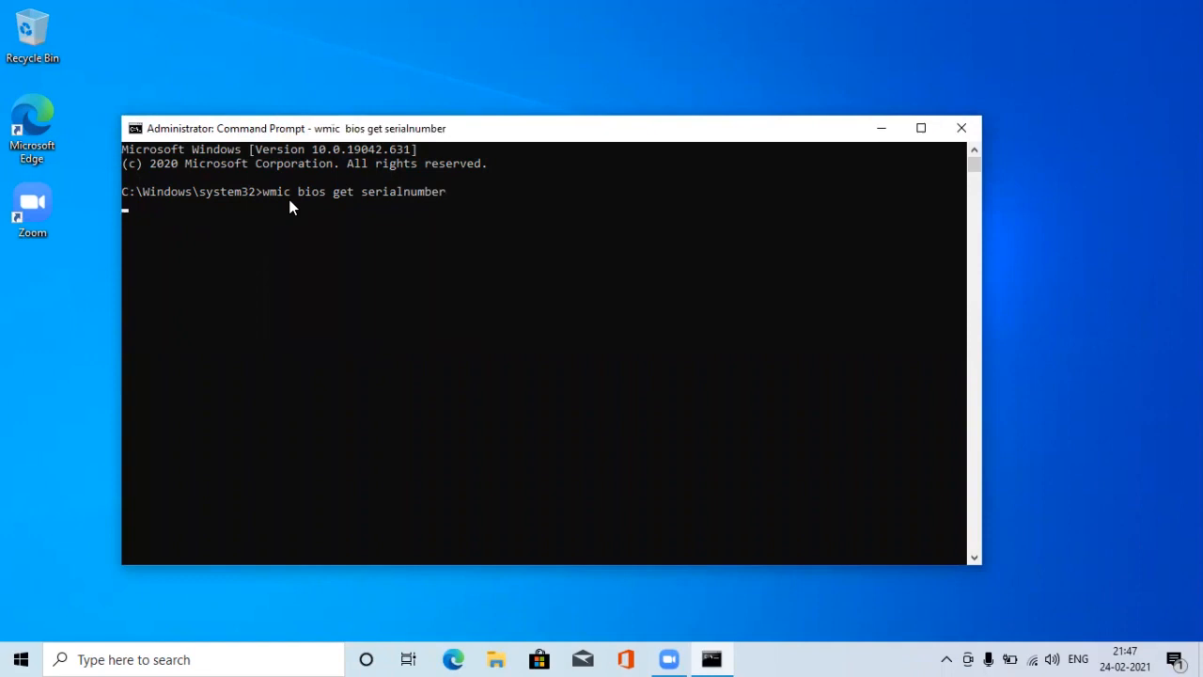
{"action": "key", "text": "Return"}
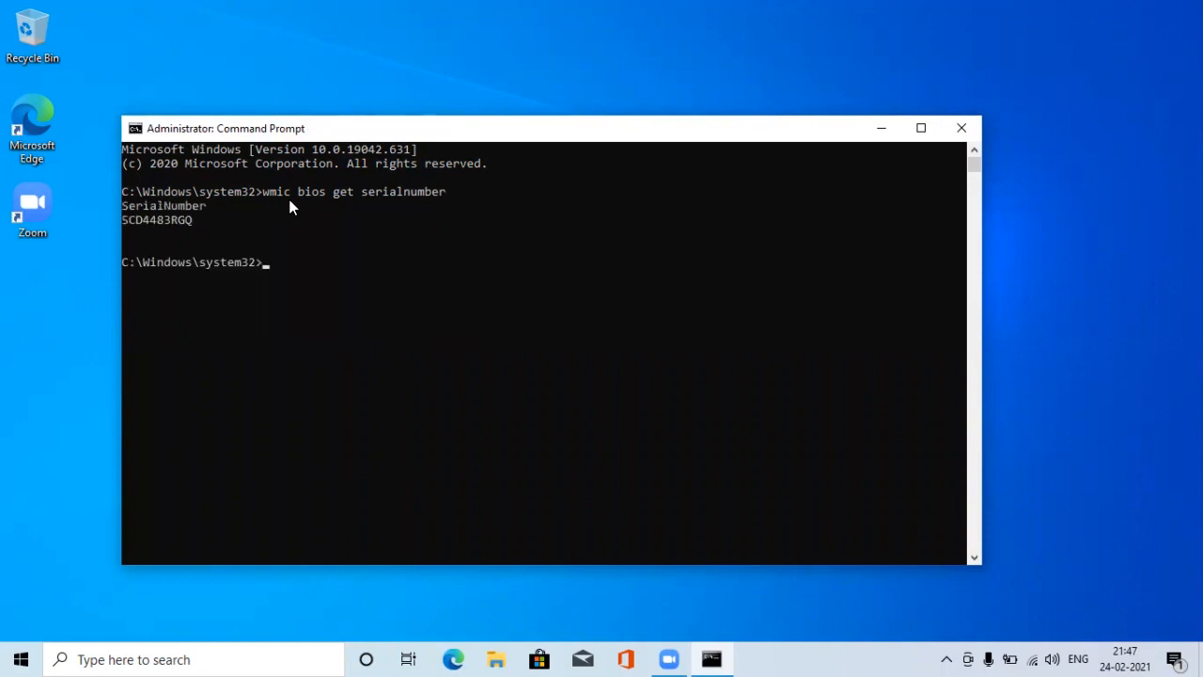
{"action": "mouse_move", "coordinate": [165, 232]}
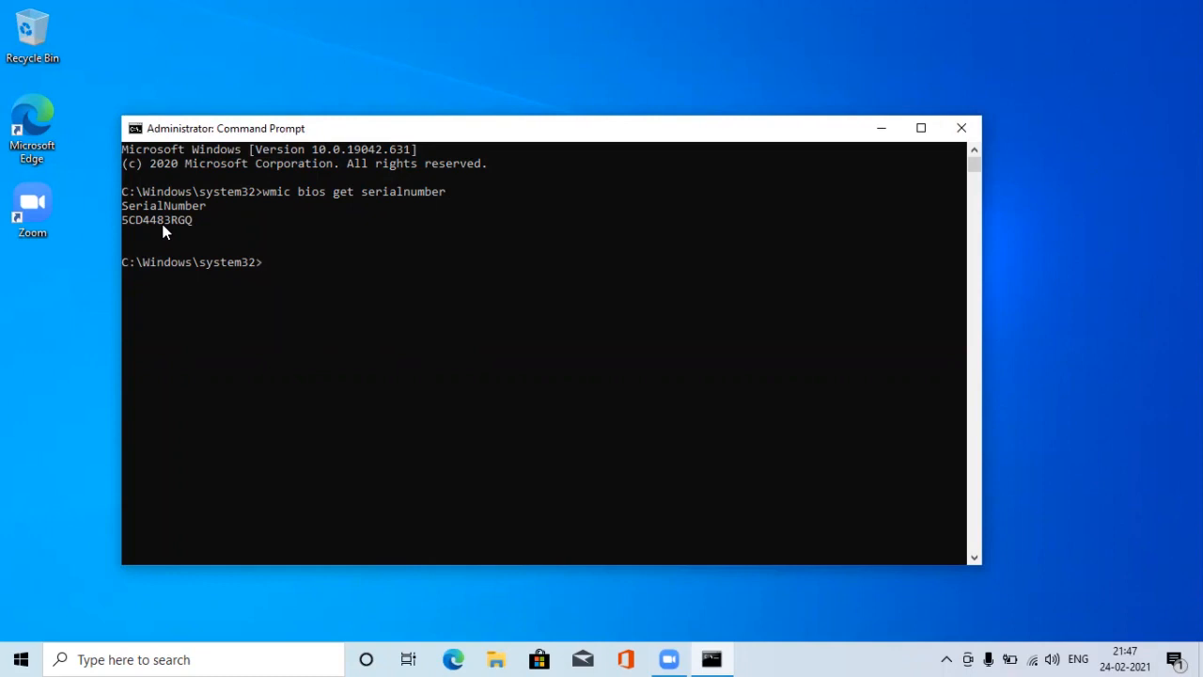
{"action": "mouse_move", "coordinate": [461, 153]}
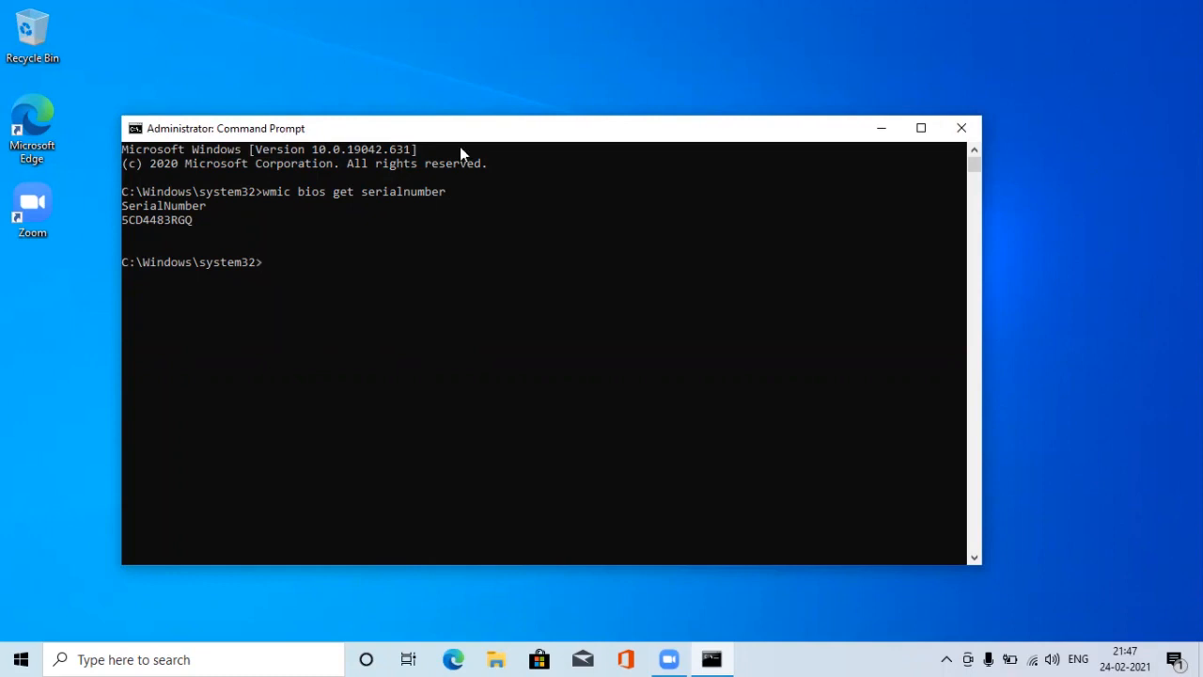
Step: Close the administrator Command Prompt window to reveal the desktop
{"action": "left_click", "coordinate": [961, 127]}
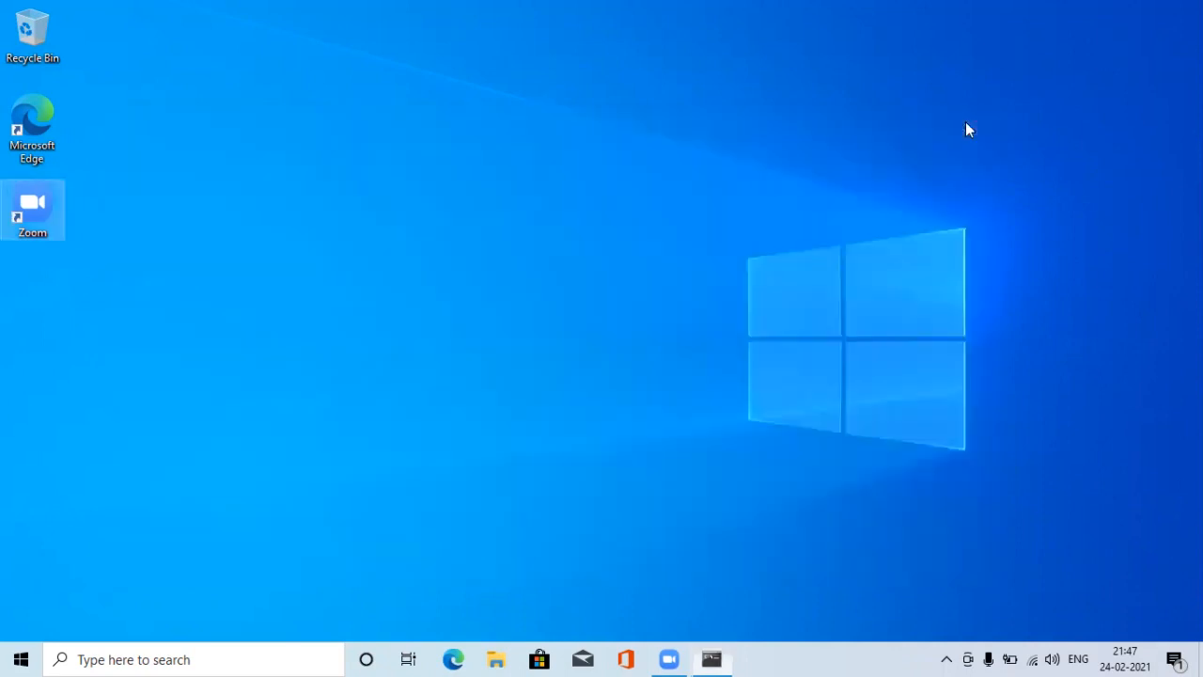